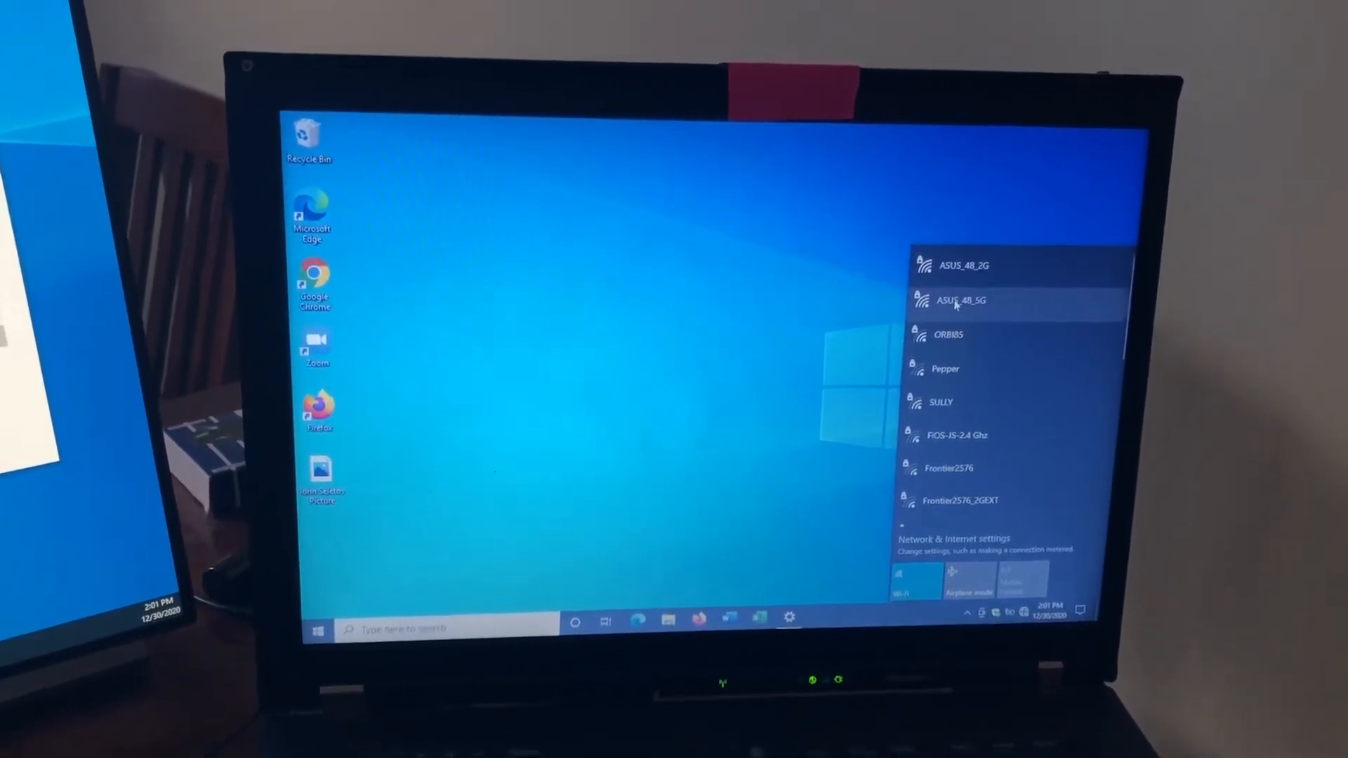
Connect the laptop to the ASUS_48_5G Wi-Fi network from the taskbar list.
click(961, 300)
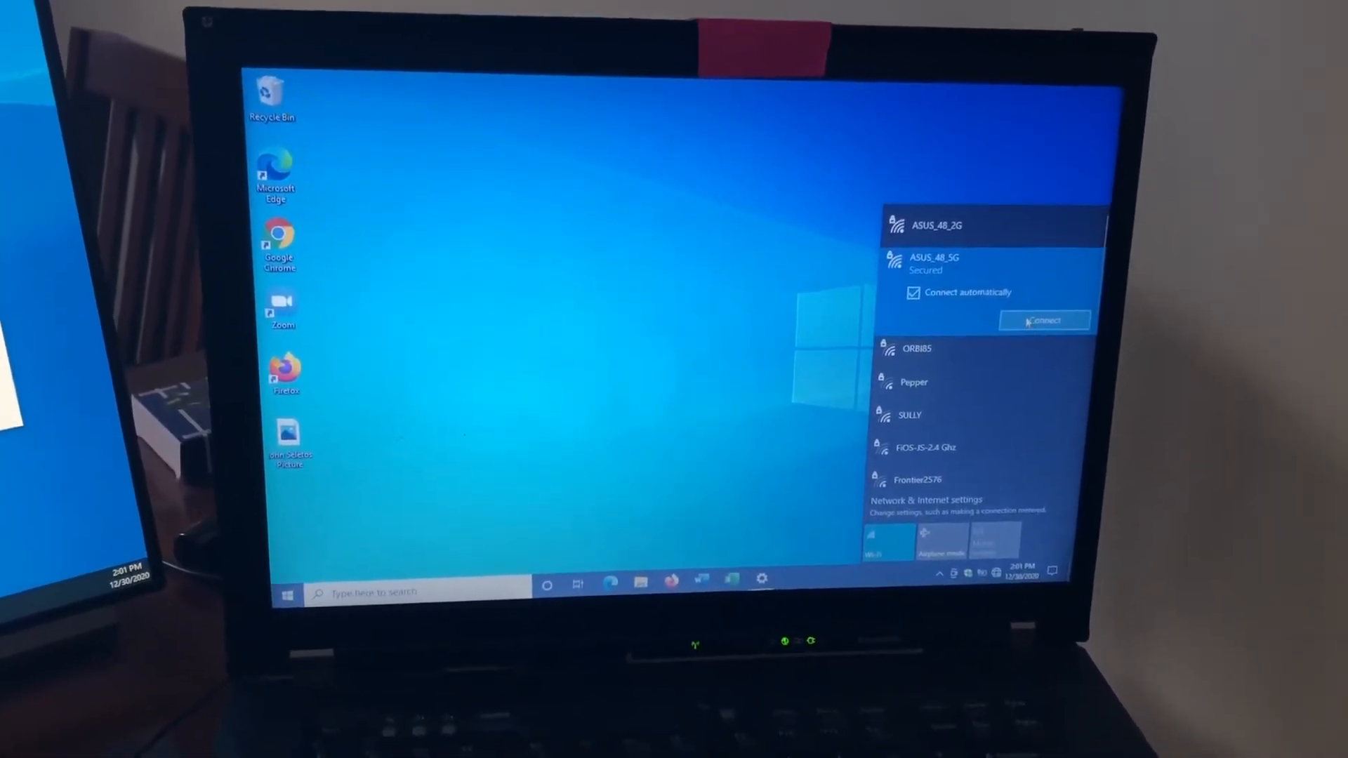
click(1045, 320)
text(router.asus.com)
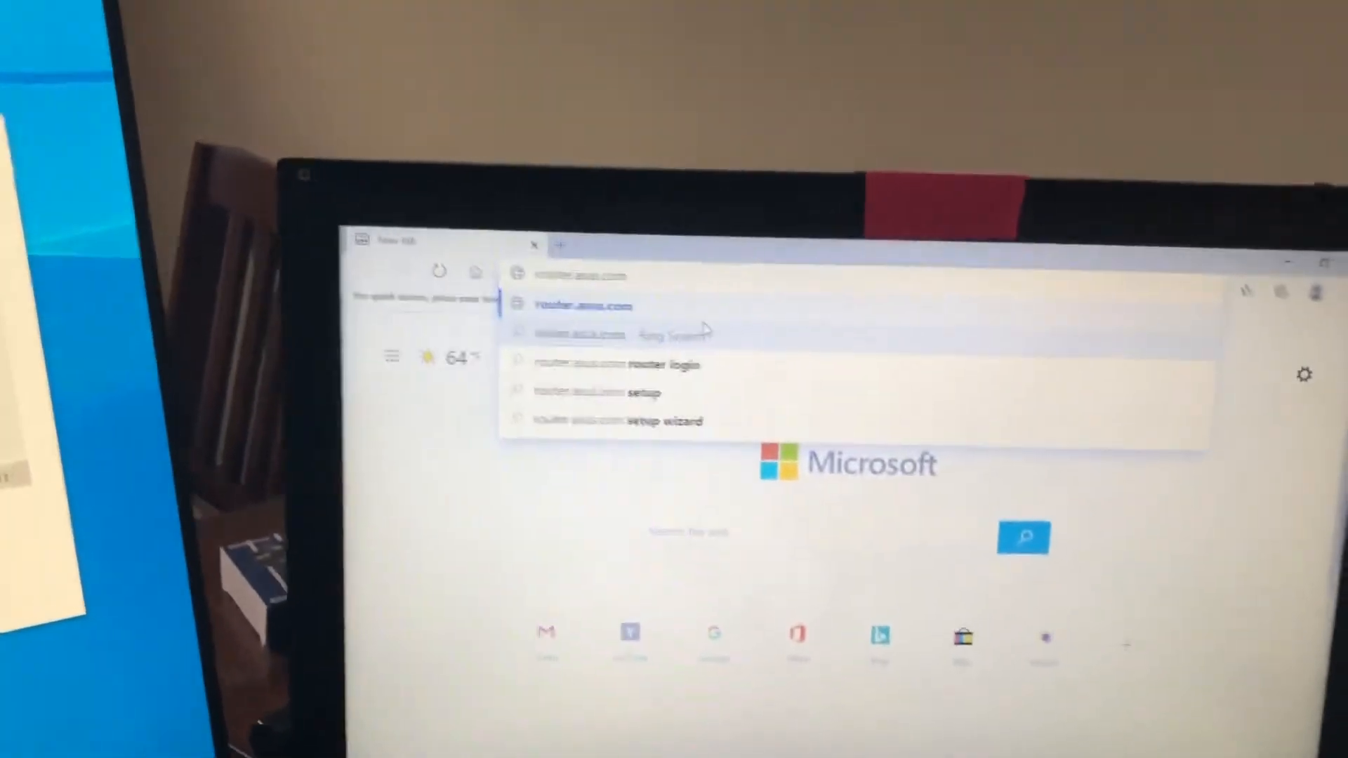
Load router.asus.com so the RT-ACRH13 sign-in page appears.
click(583, 305)
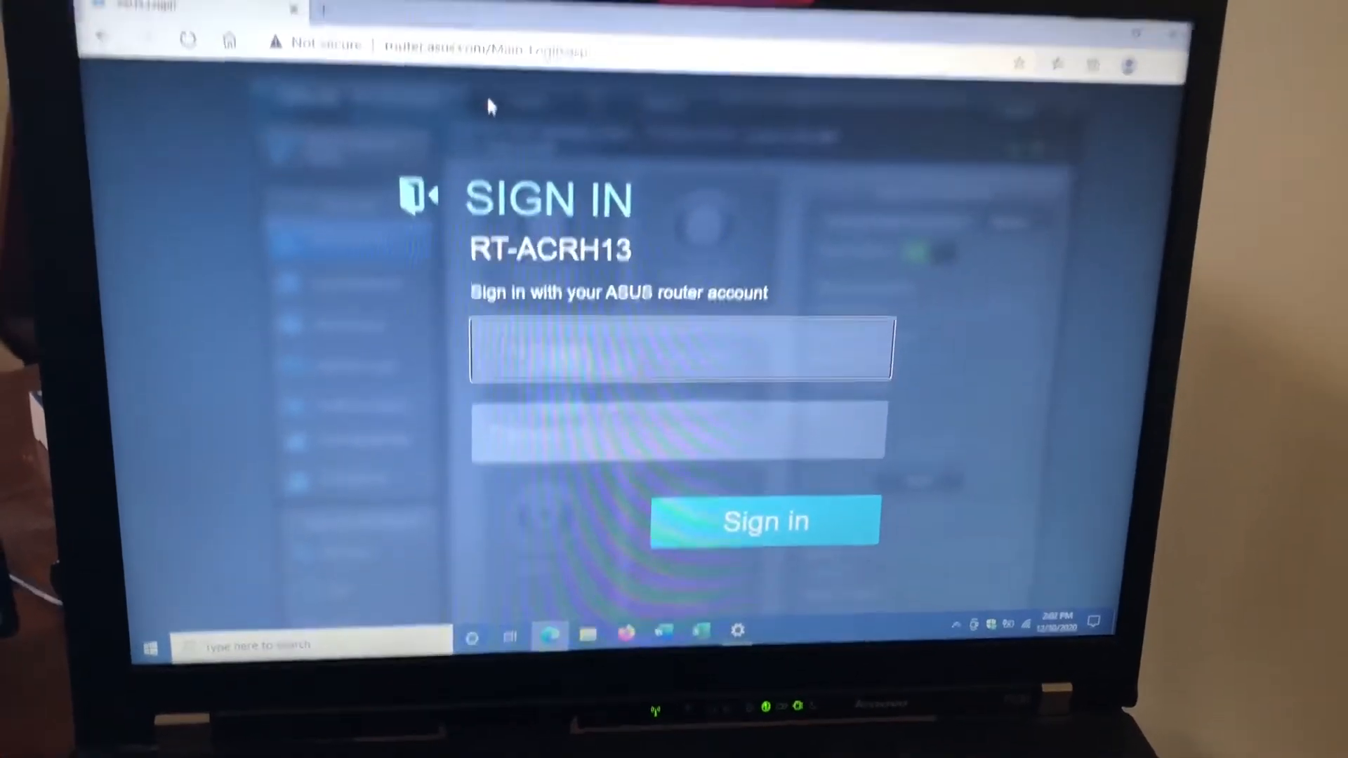
click(764, 521)
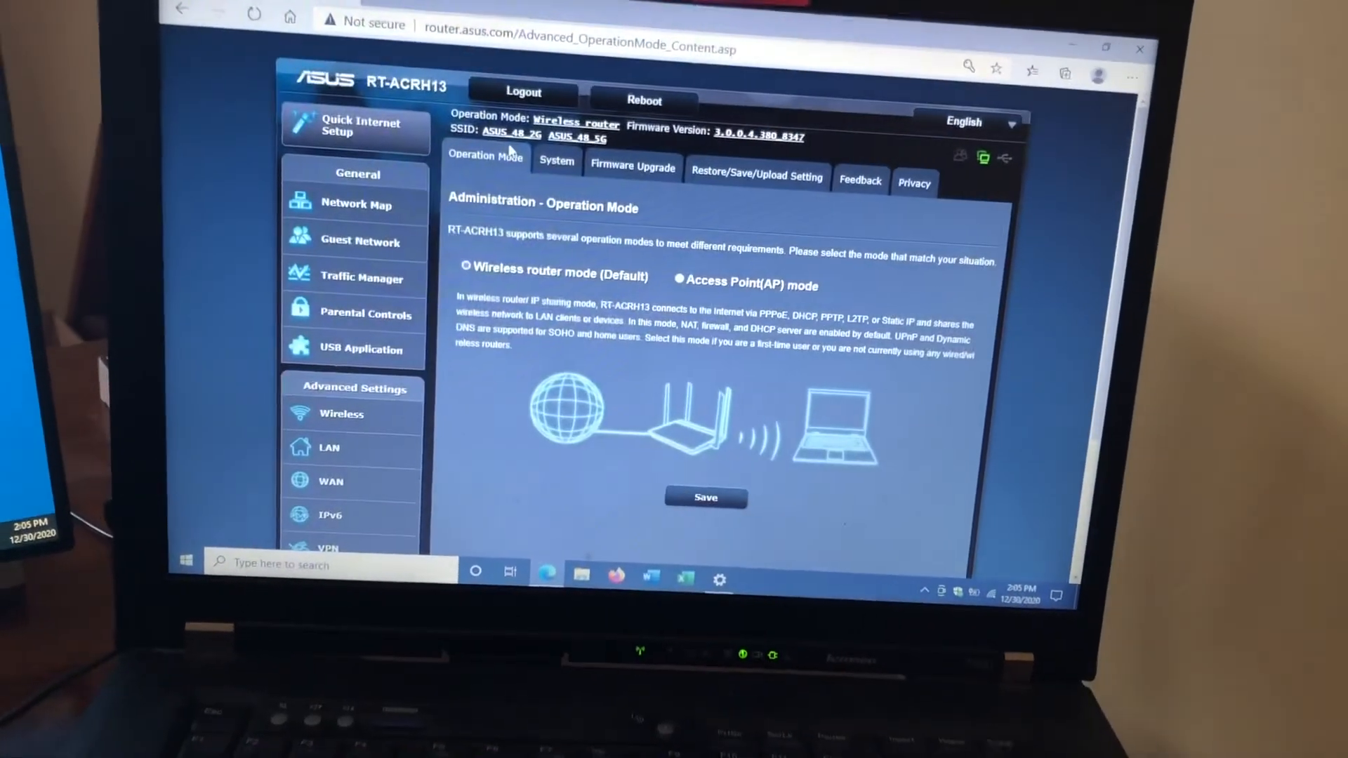
scroll(down, 3)
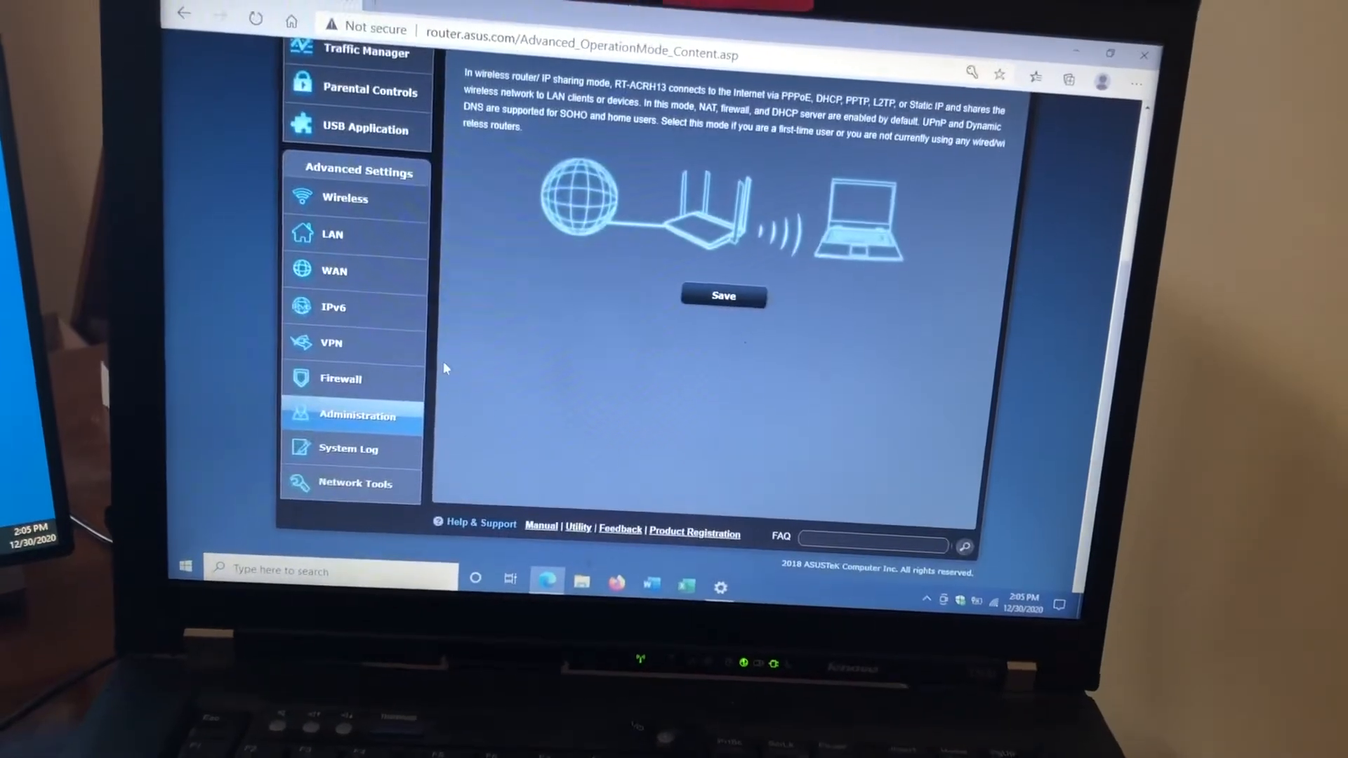
scroll(up, 3)
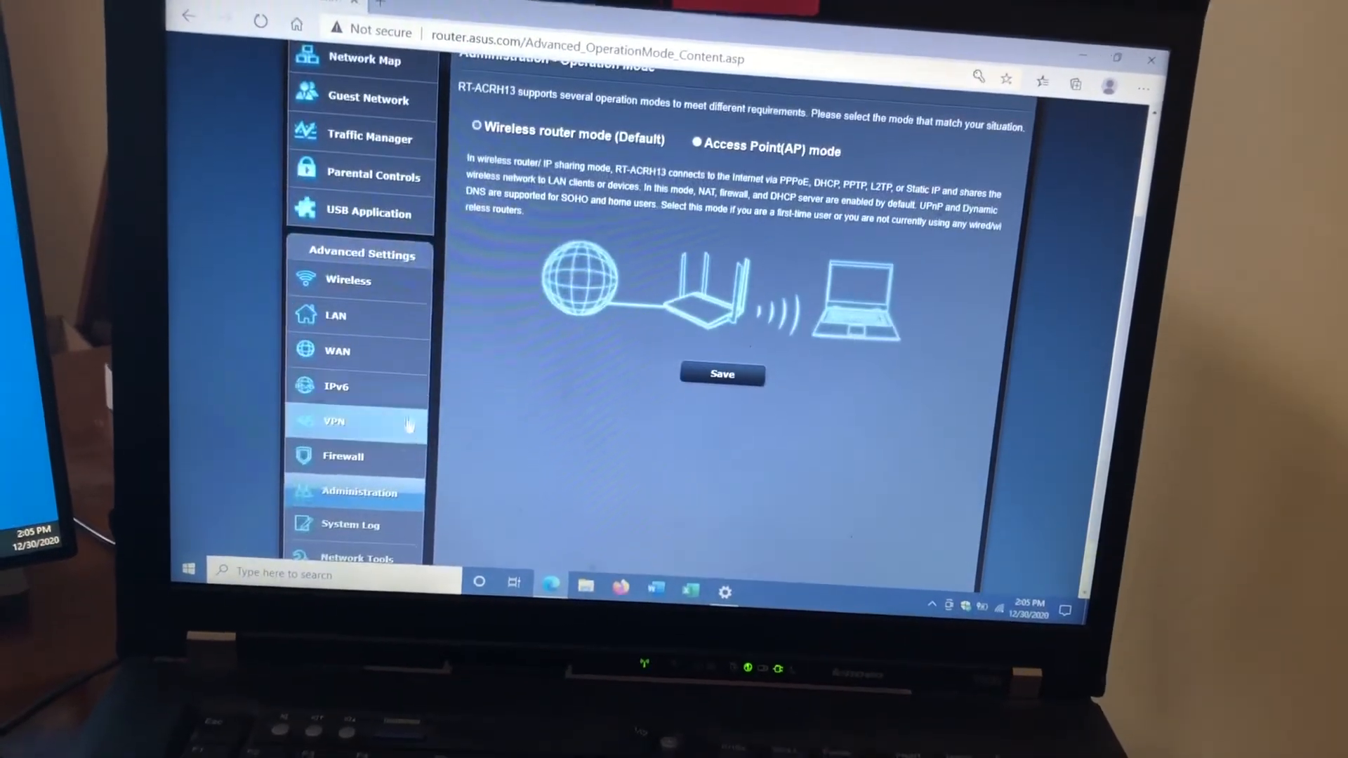
scroll(up, 3)
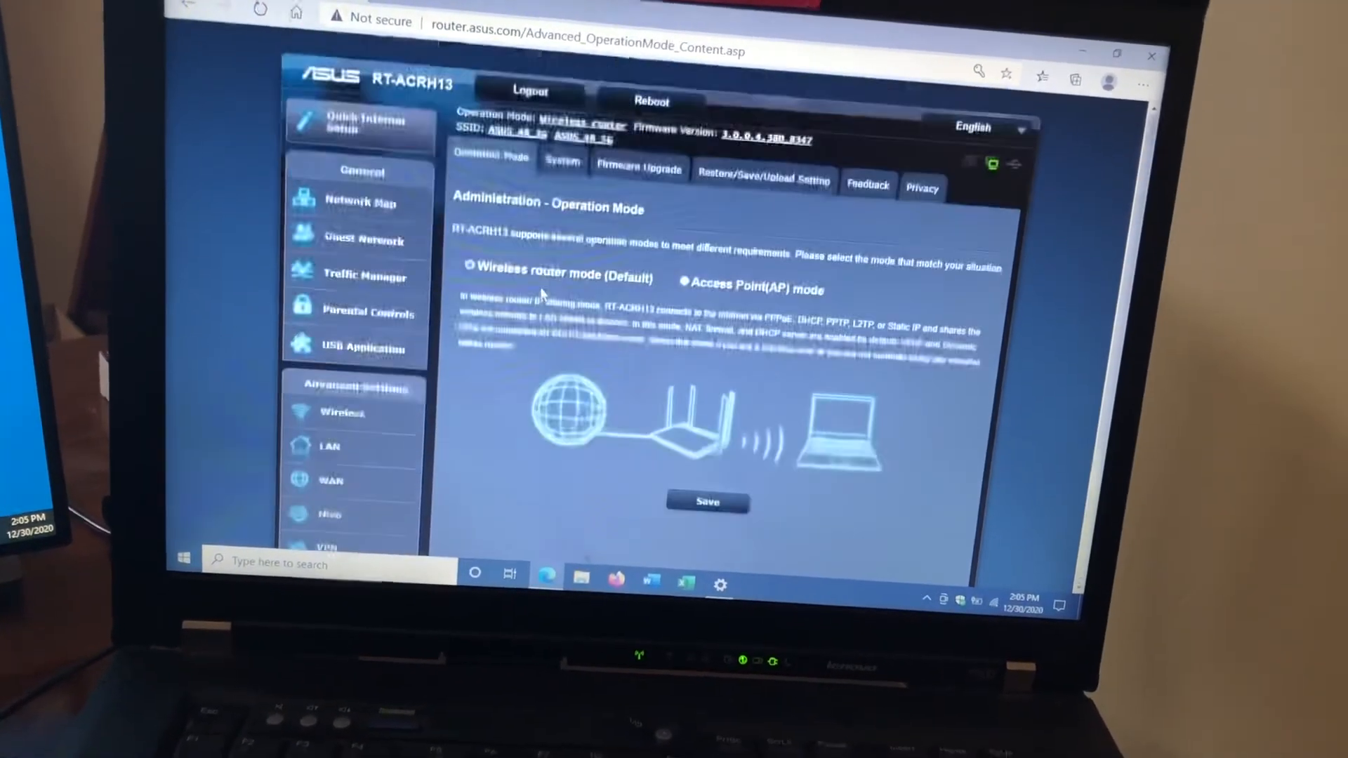